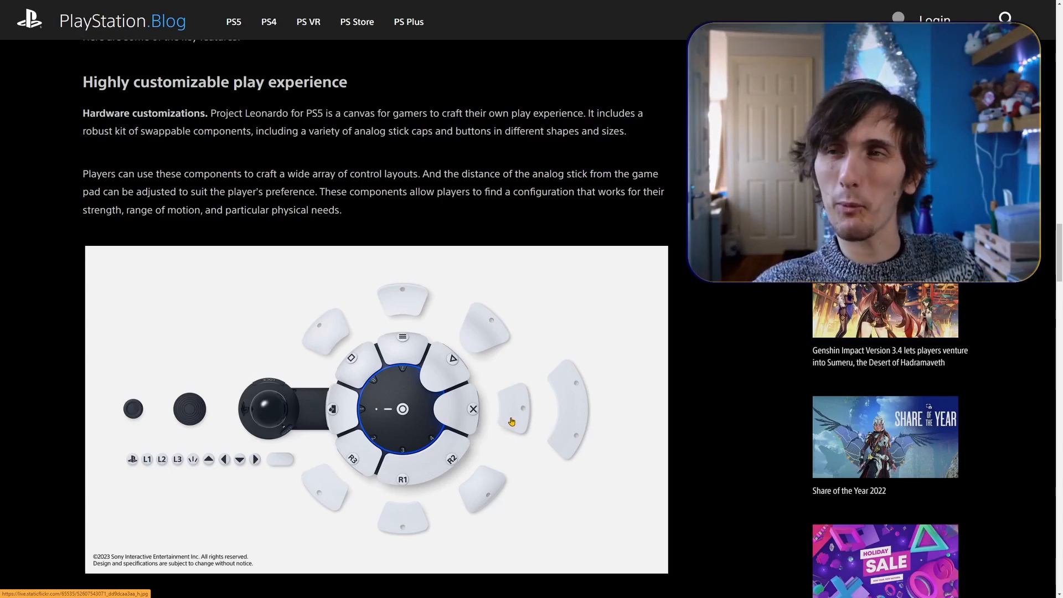
mouse_move(579, 394)
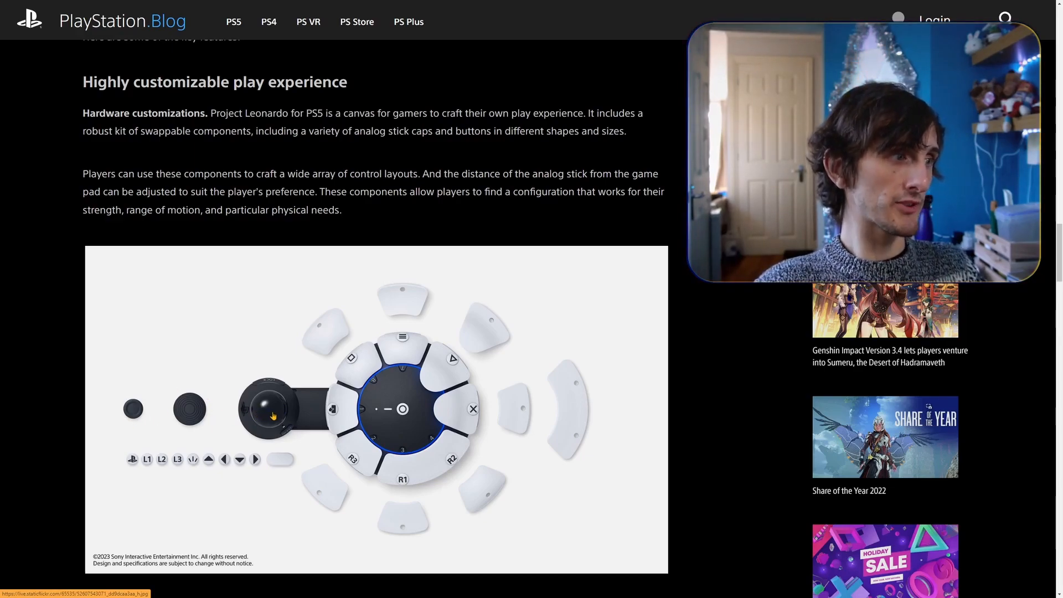
scroll(down, 3)
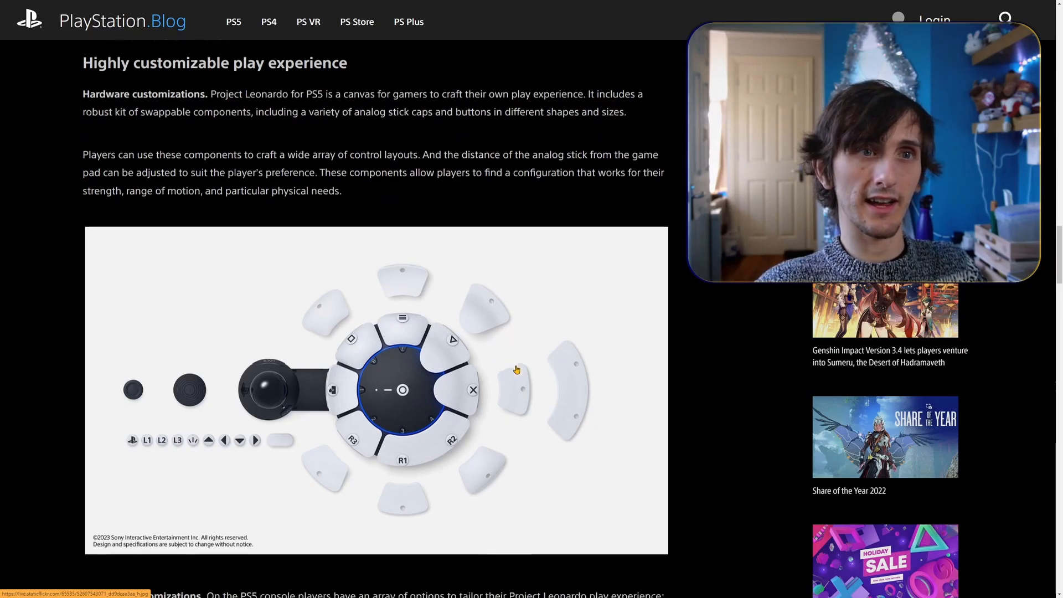
scroll(down, 3)
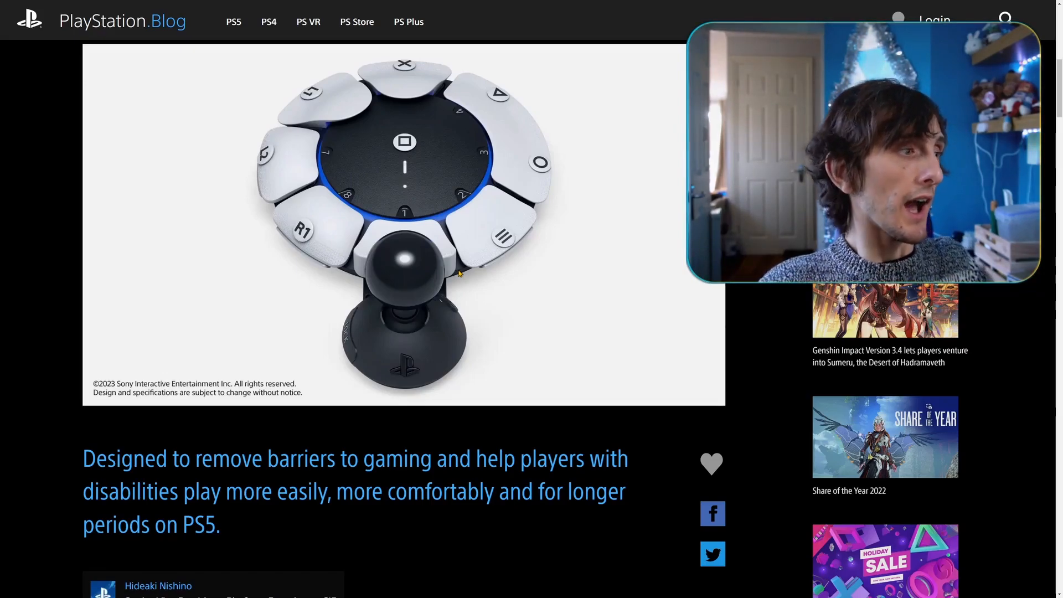
scroll(down, 3)
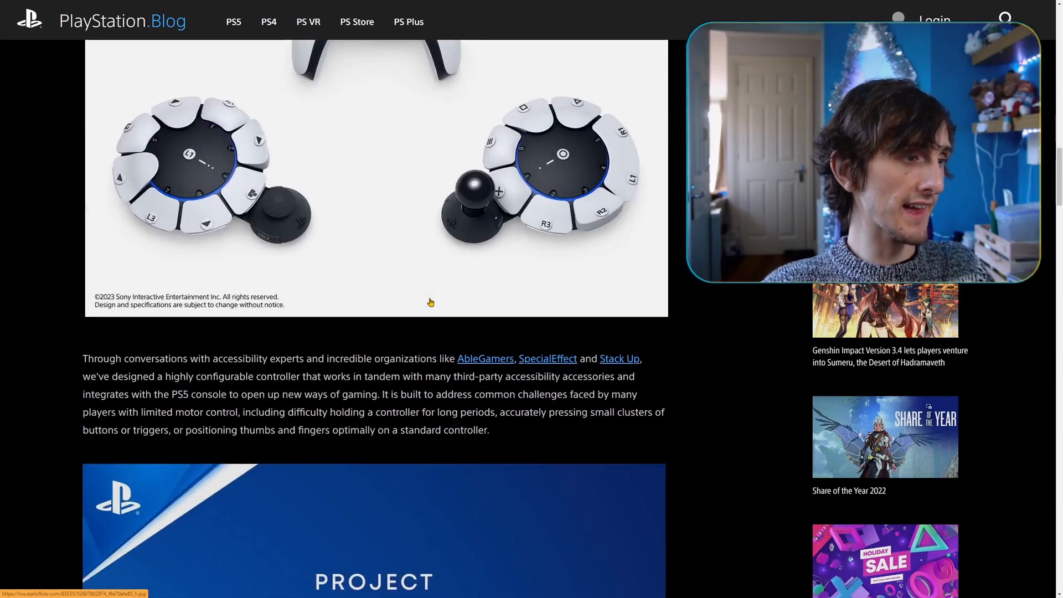
scroll(down, 3)
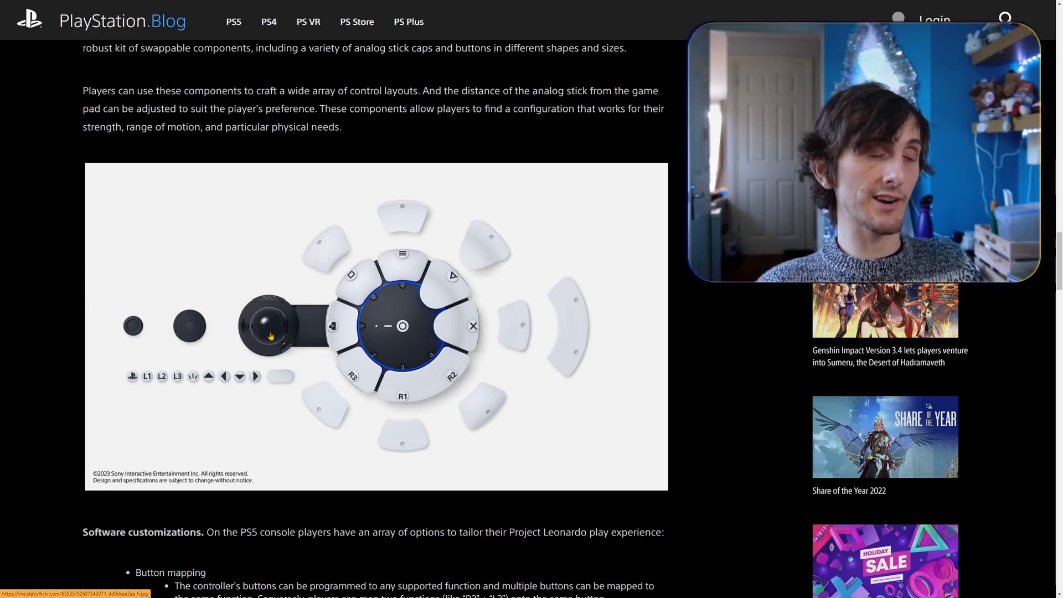
mouse_move(382, 232)
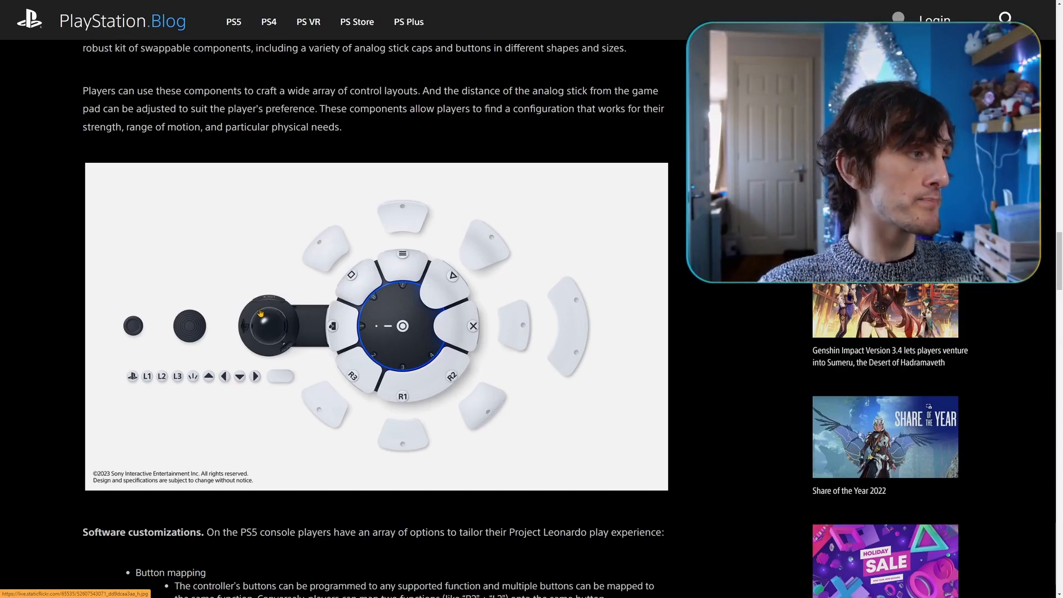
scroll(down, 3)
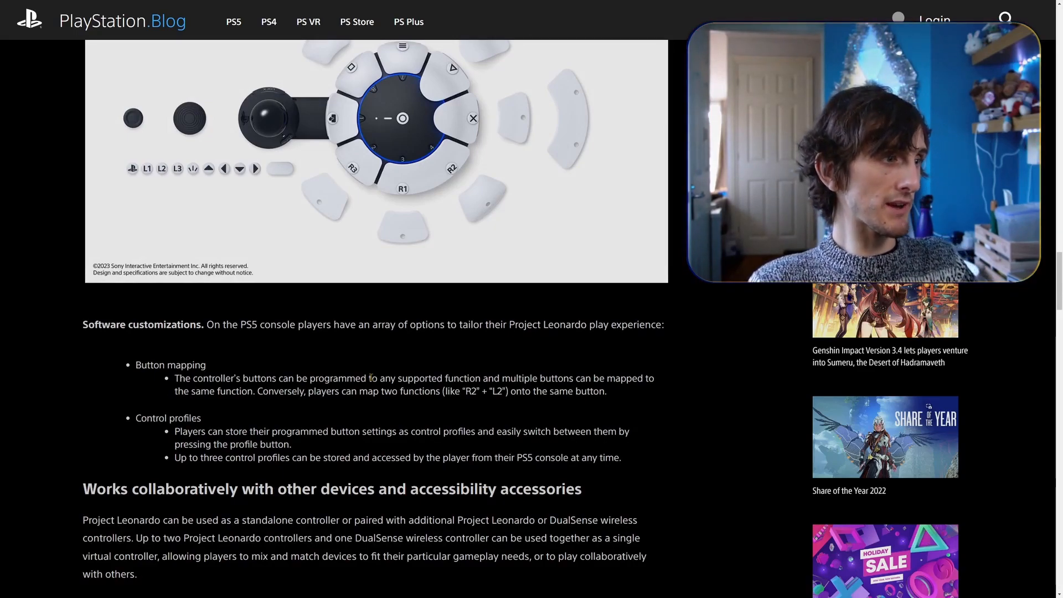
scroll(up, 3)
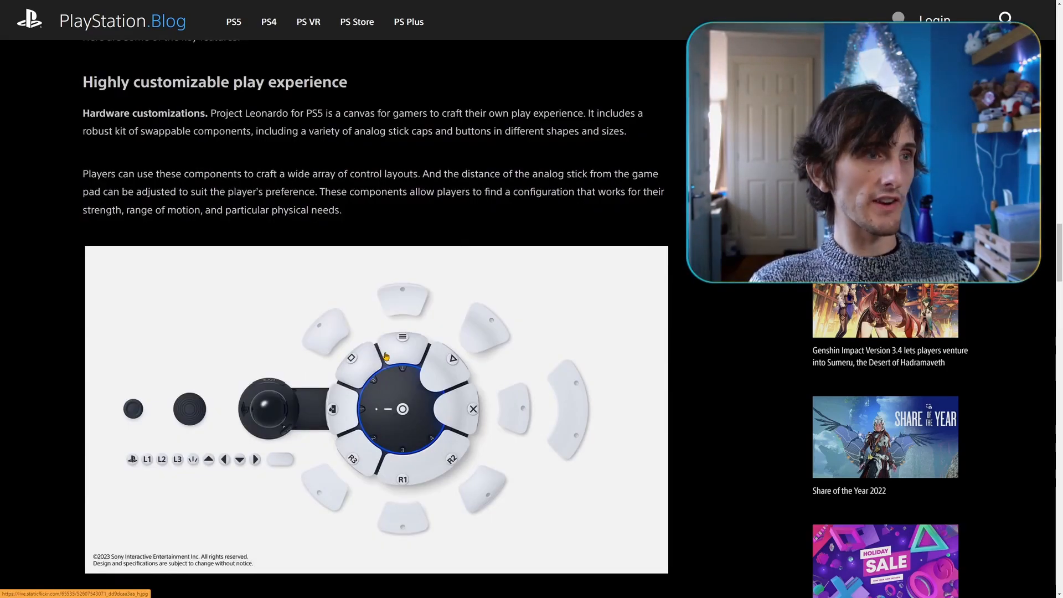
scroll(down, 3)
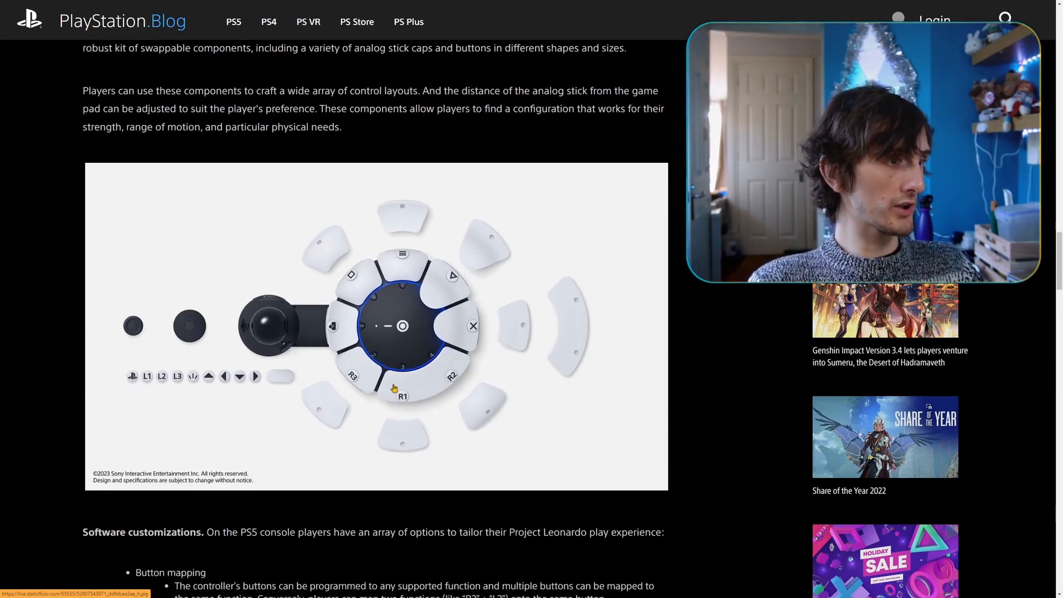
scroll(down, 3)
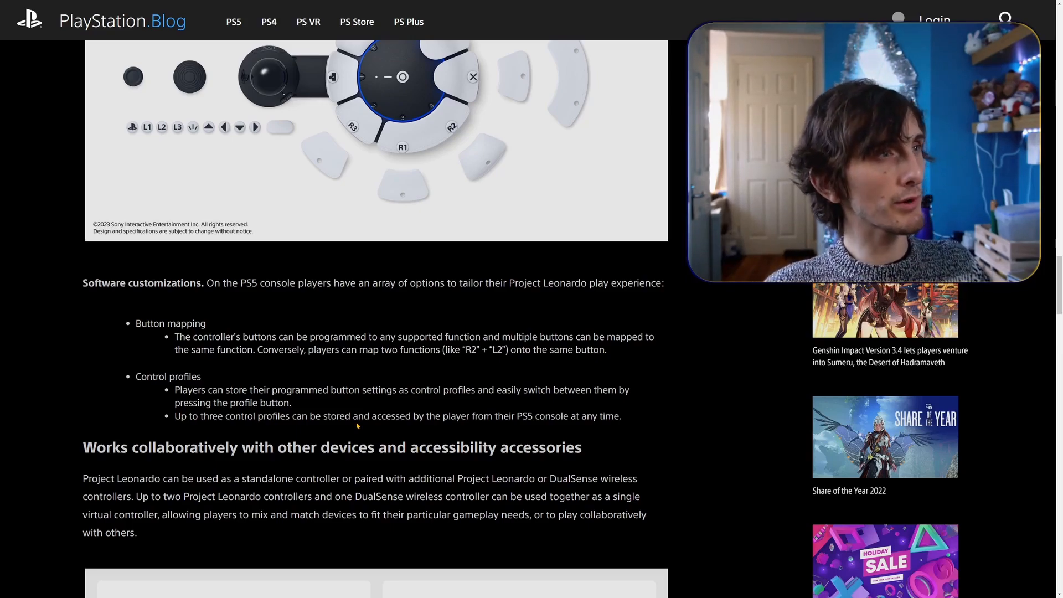
scroll(down, 3)
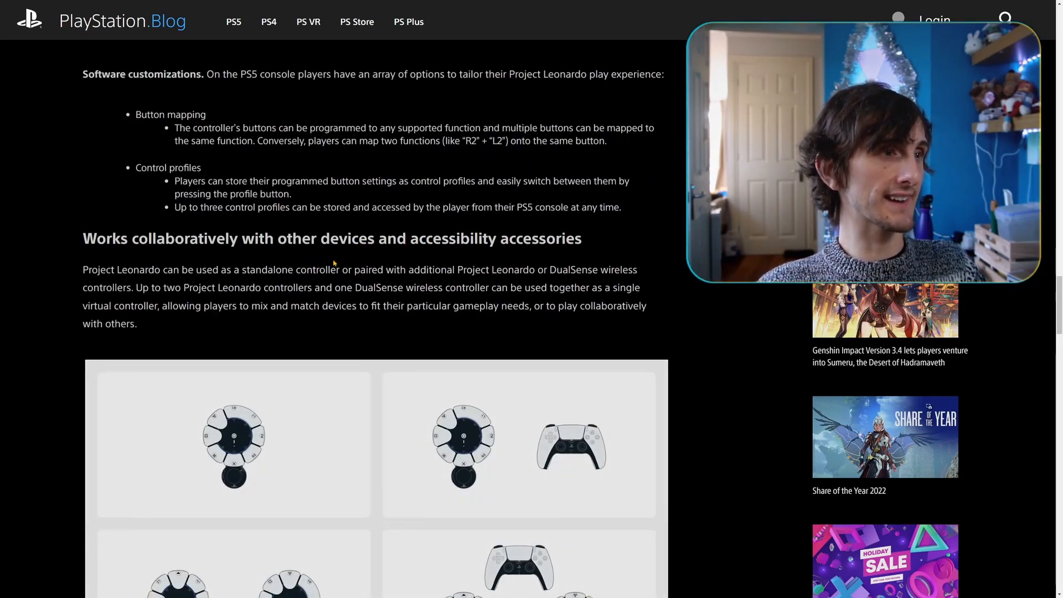
scroll(down, 3)
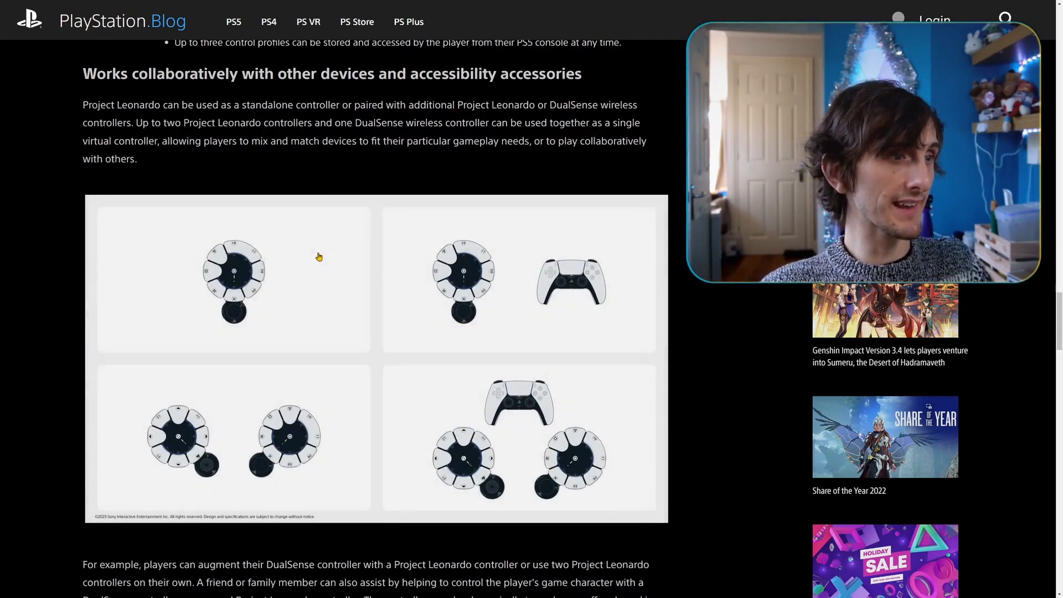
mouse_move(223, 289)
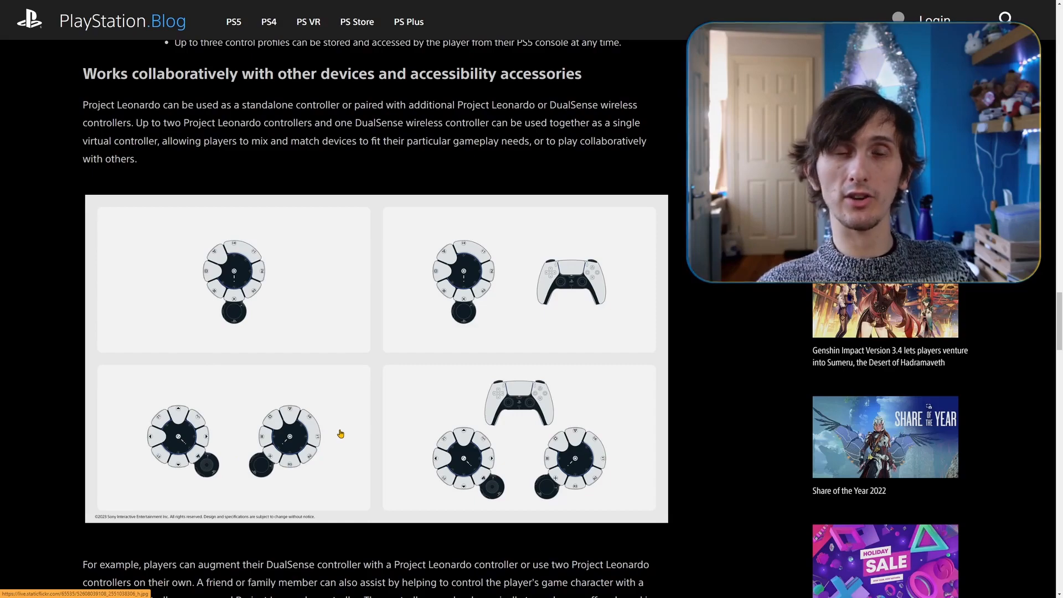
mouse_move(491, 418)
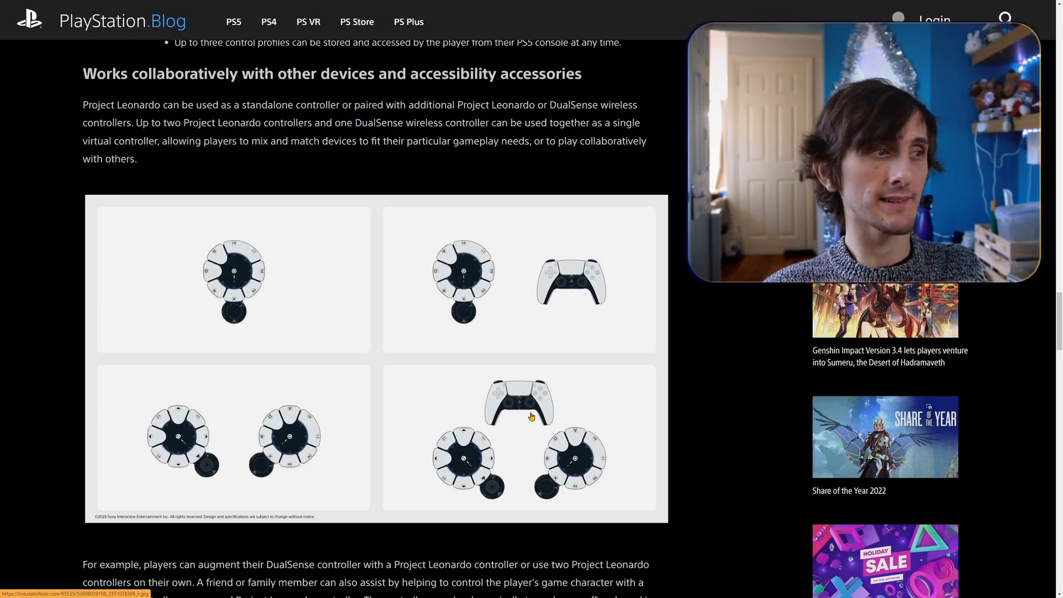
scroll(down, 3)
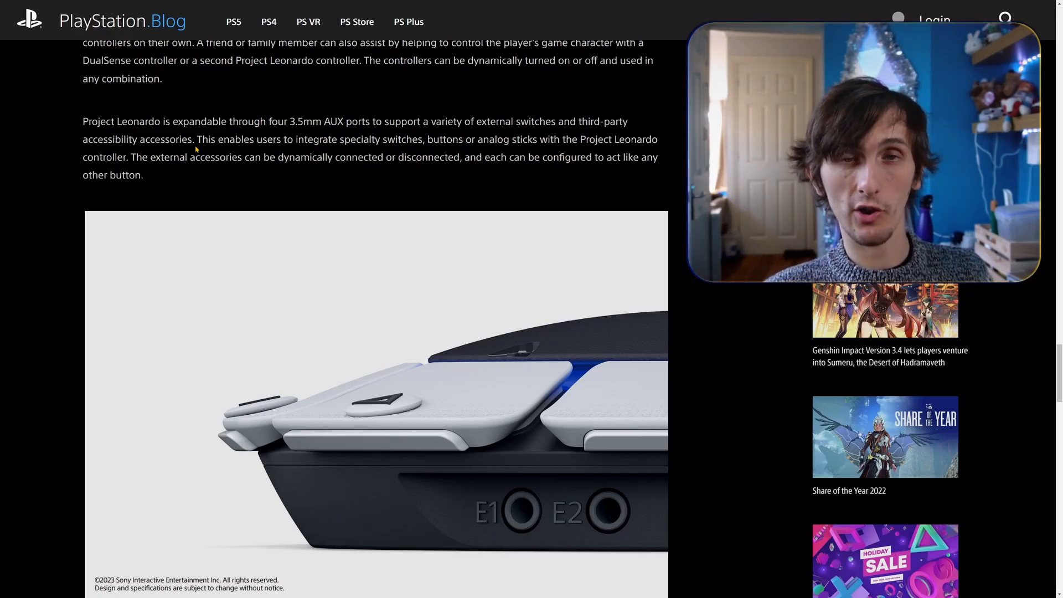
scroll(down, 3)
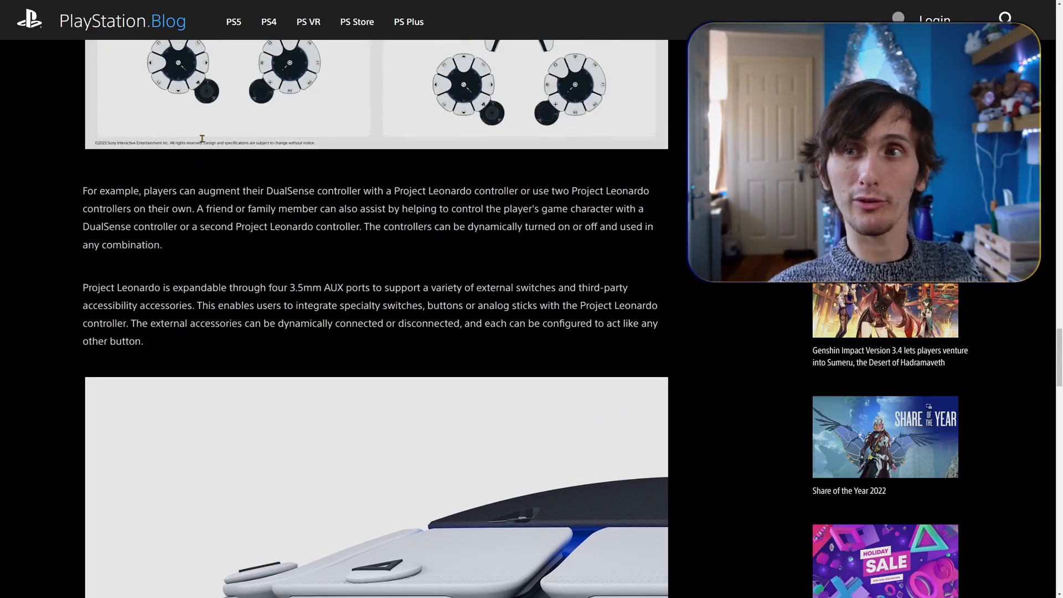
scroll(down, 3)
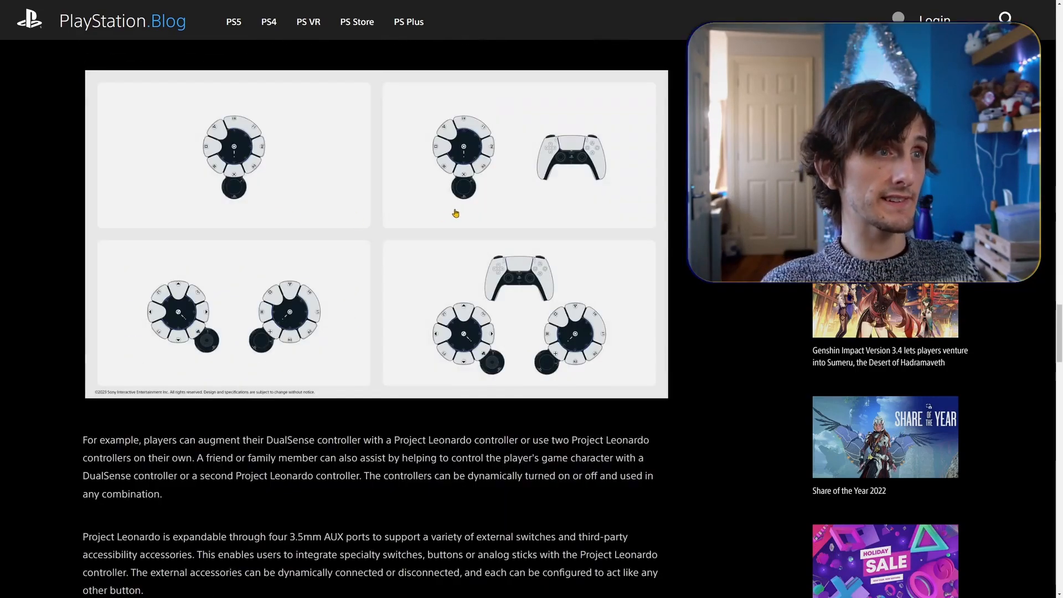
mouse_move(518, 208)
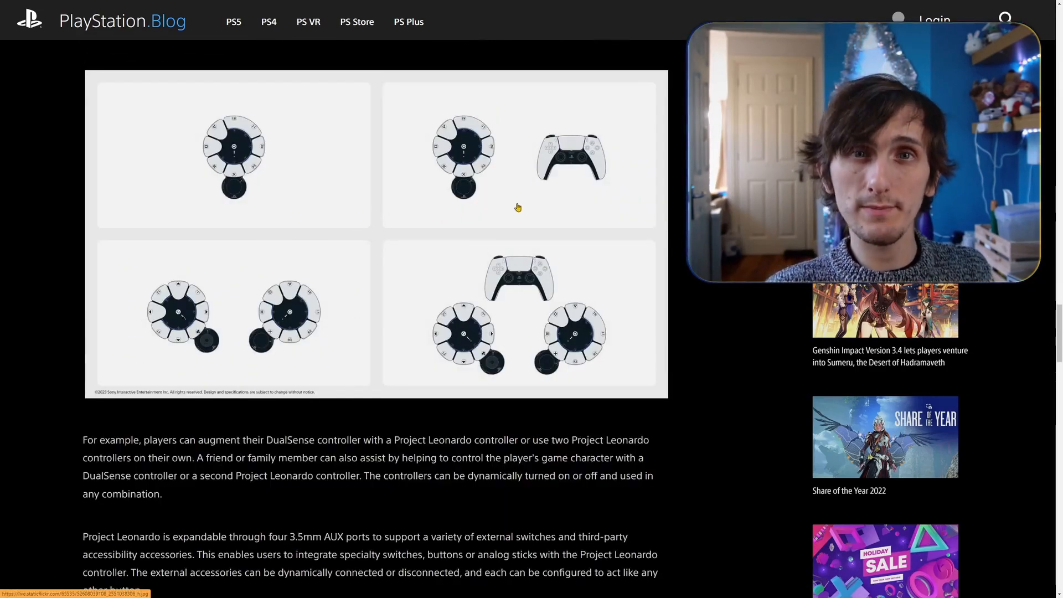